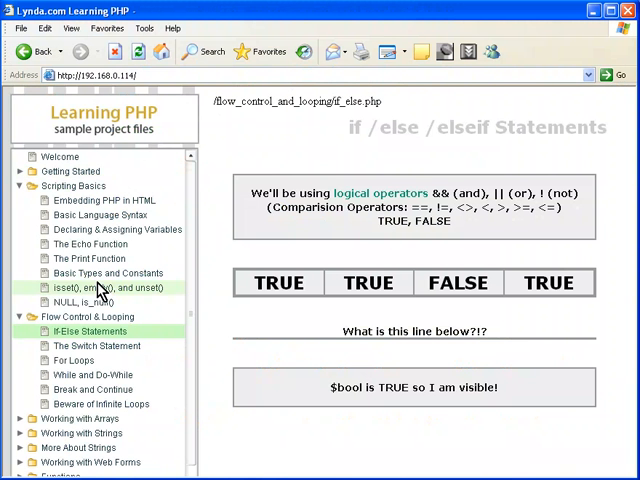
mouse_move(276, 130)
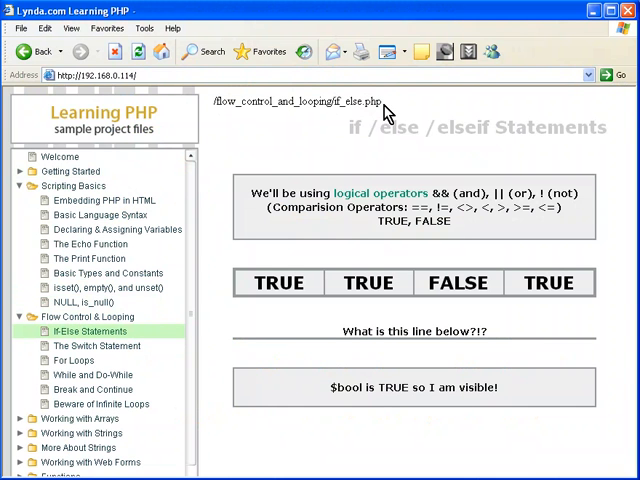
mouse_move(418, 236)
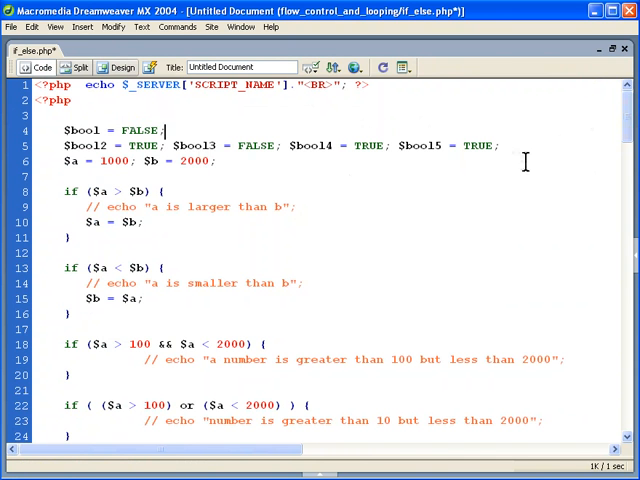
scroll(down, 3)
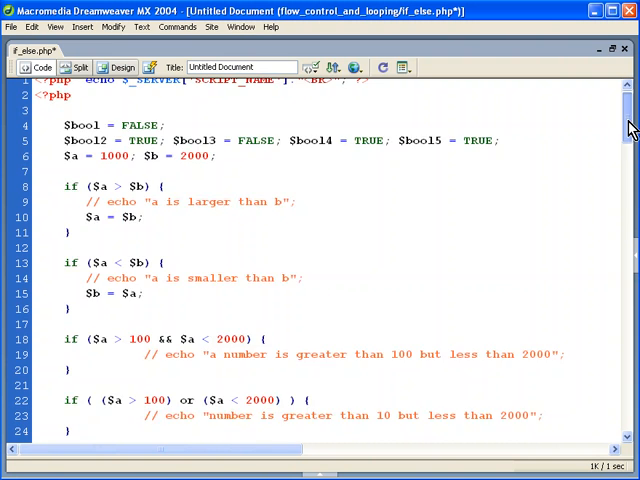
scroll(down, 3)
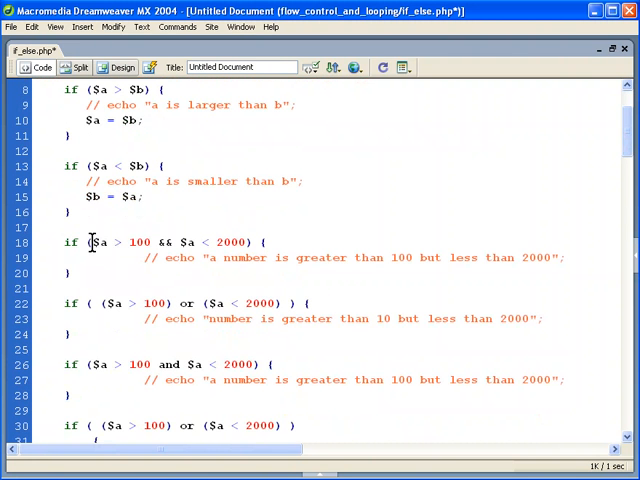
drag(90, 242, 150, 242)
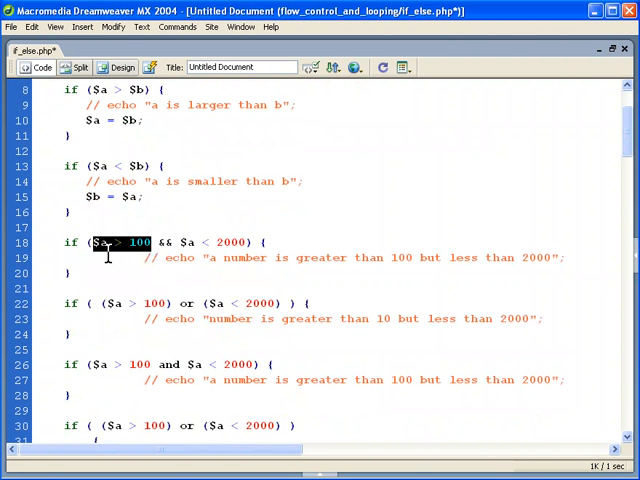
mouse_move(108, 258)
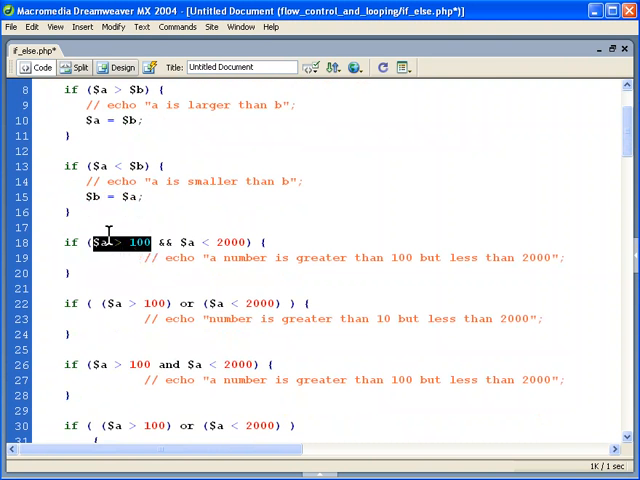
mouse_move(152, 258)
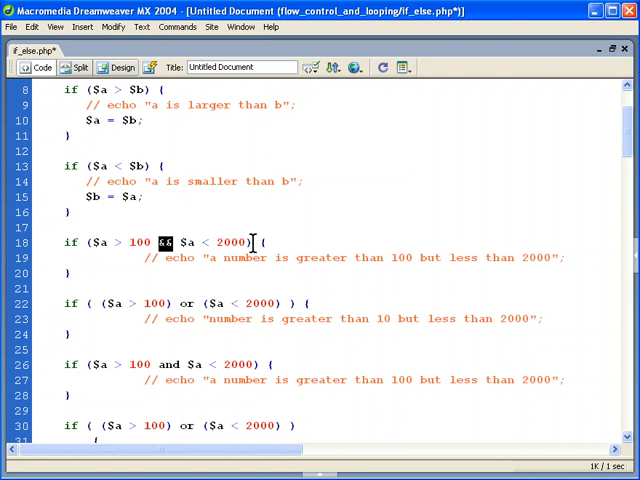
drag(90, 242, 252, 242)
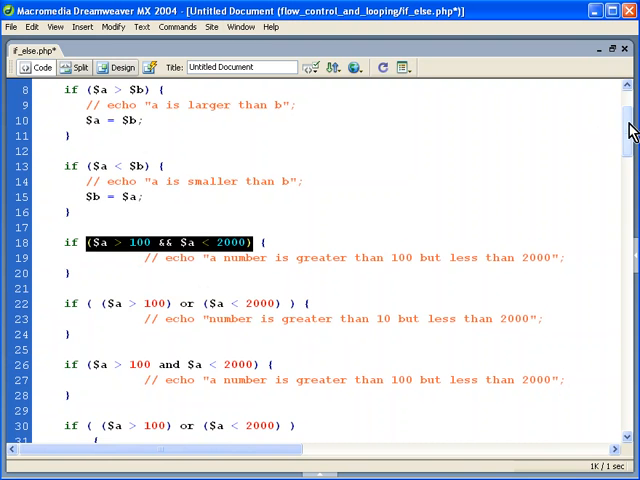
Scroll down the PHP source to the HTML table whose cells echo TRUE or FALSE for each $bool.
scroll(down, 3)
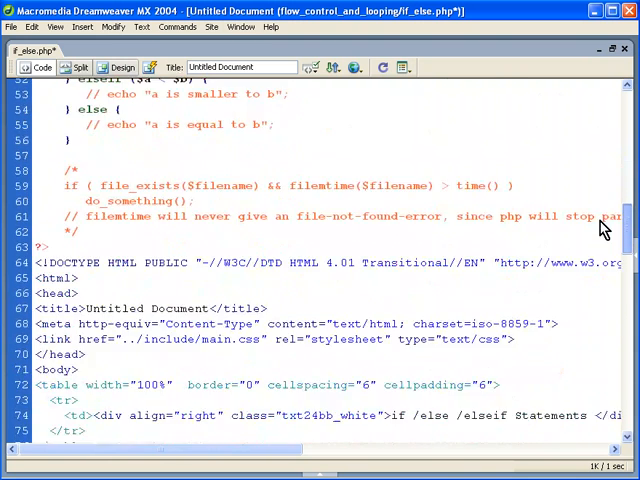
scroll(down, 3)
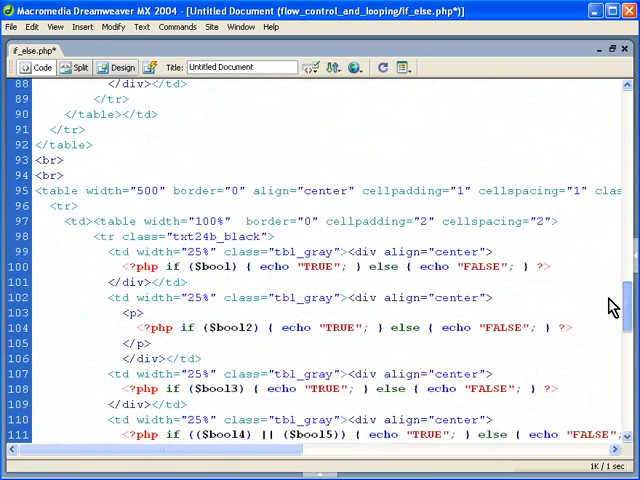
scroll(down, 3)
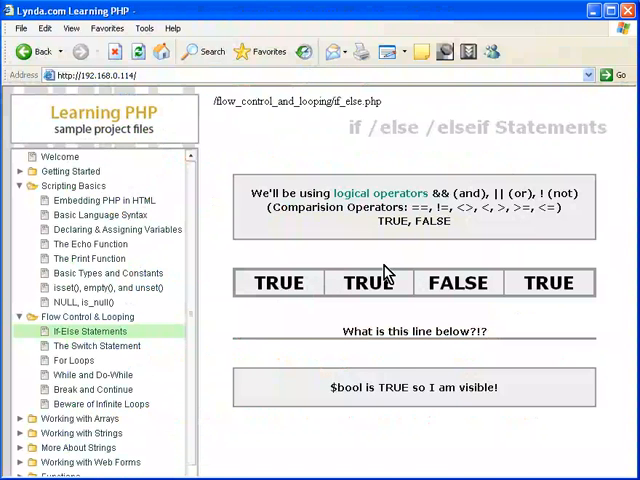
Return from the Internet Explorer preview to the Dreamweaver code showing $bool = FALSE.
right_click(390, 276)
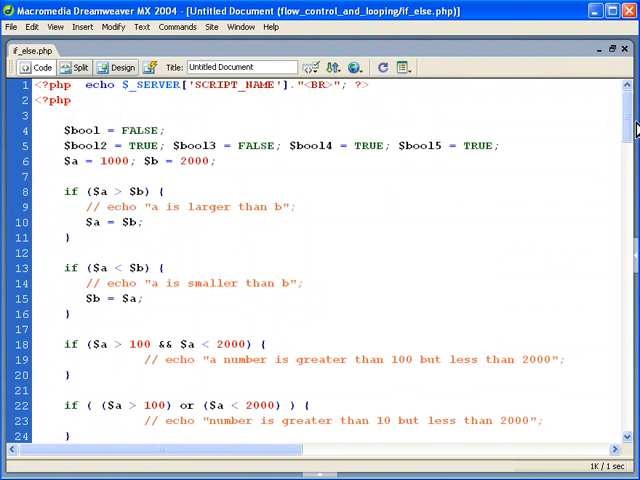
Scroll to the table rows echoing $bool through $bool5 before refreshing the browser preview.
scroll(down, 3)
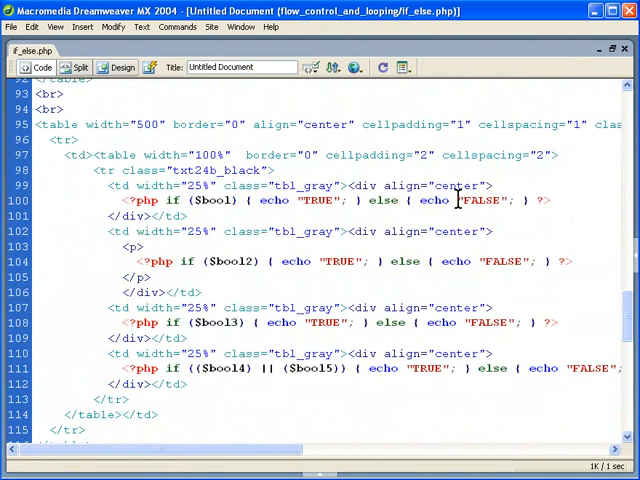
mouse_move(484, 216)
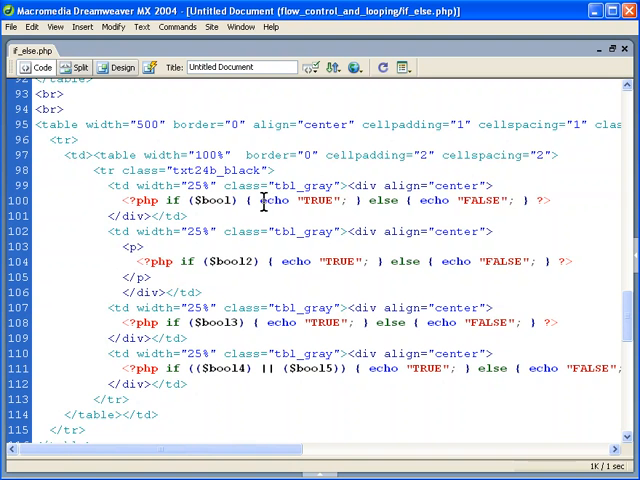
mouse_move(508, 196)
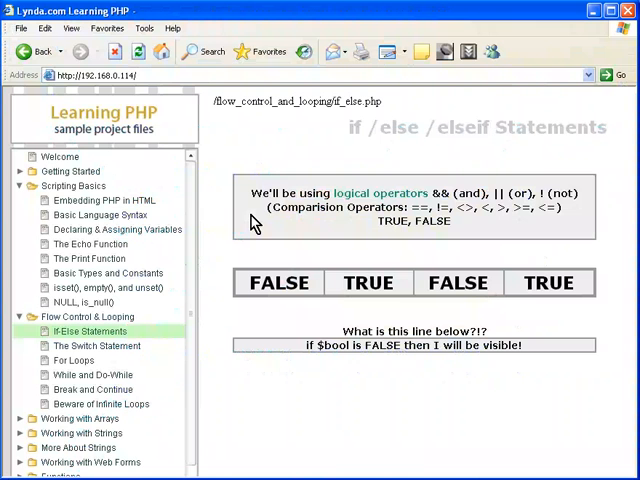
mouse_move(316, 250)
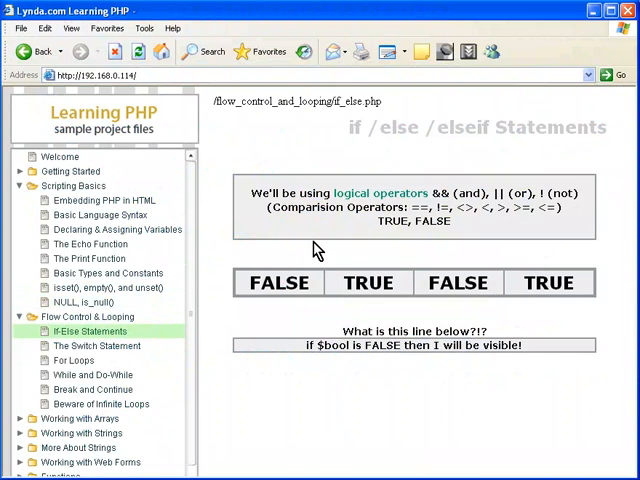